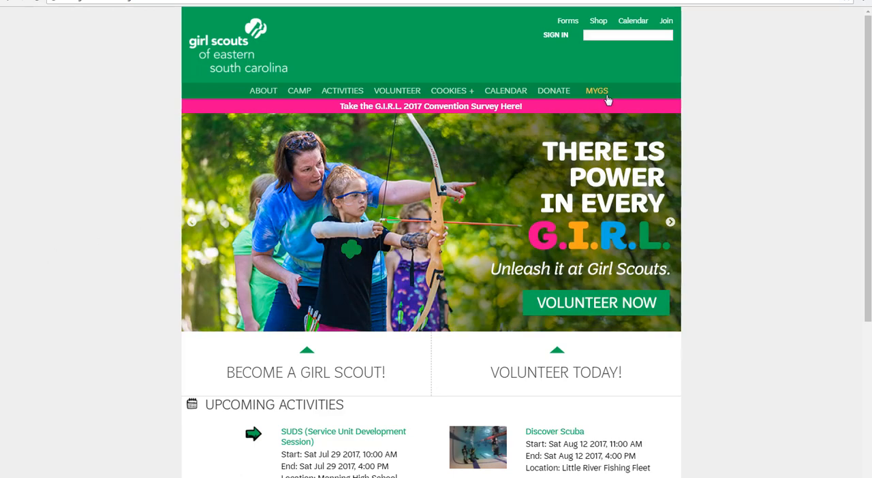
pyautogui.moveTo(600, 95)
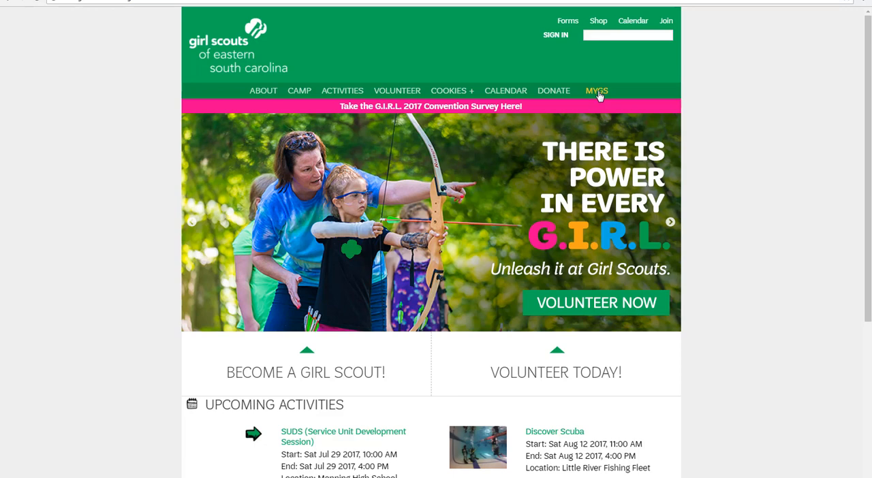
# - Go to Member Profile from the MYGS menu to reach the member sign-in page
pyautogui.click(597, 91)
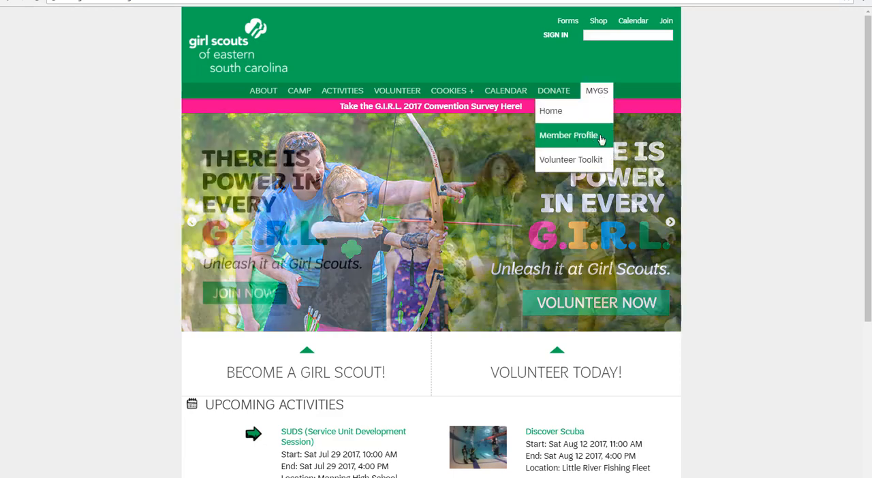
pyautogui.click(569, 135)
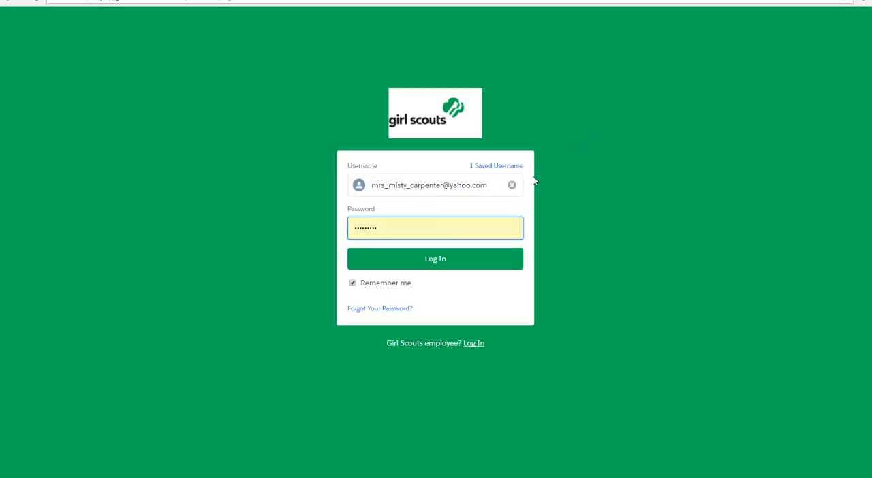
pyautogui.moveTo(535, 201)
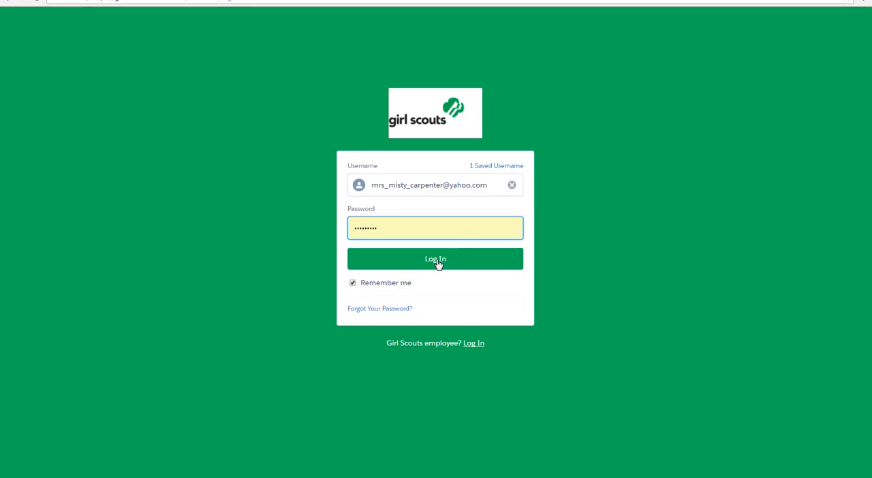
# - Log in to MyGS with the saved credentials
pyautogui.click(435, 258)
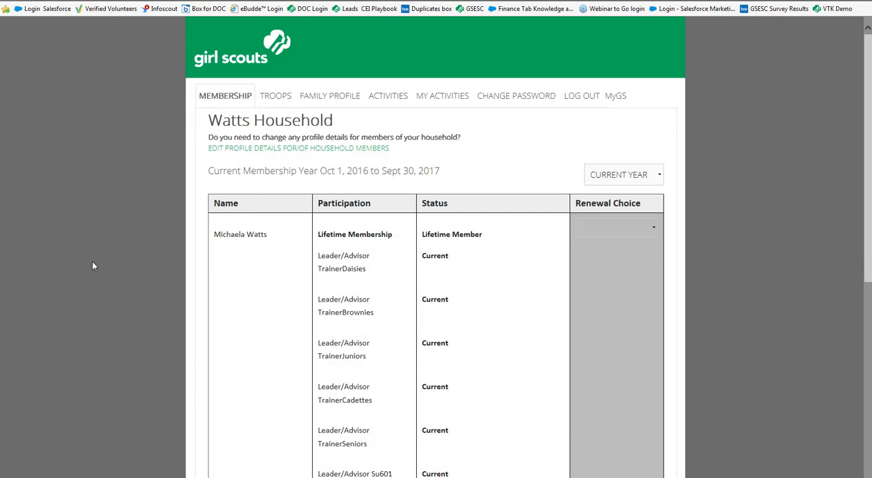
pyautogui.moveTo(299, 100)
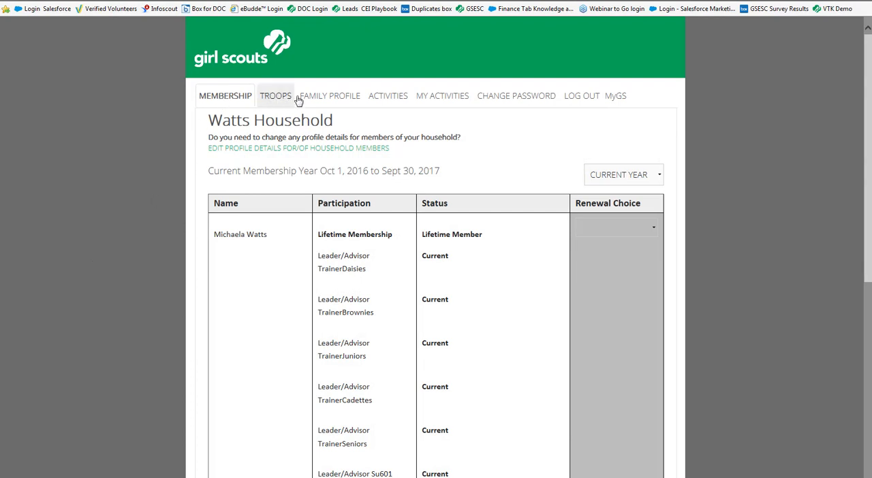
pyautogui.moveTo(225, 102)
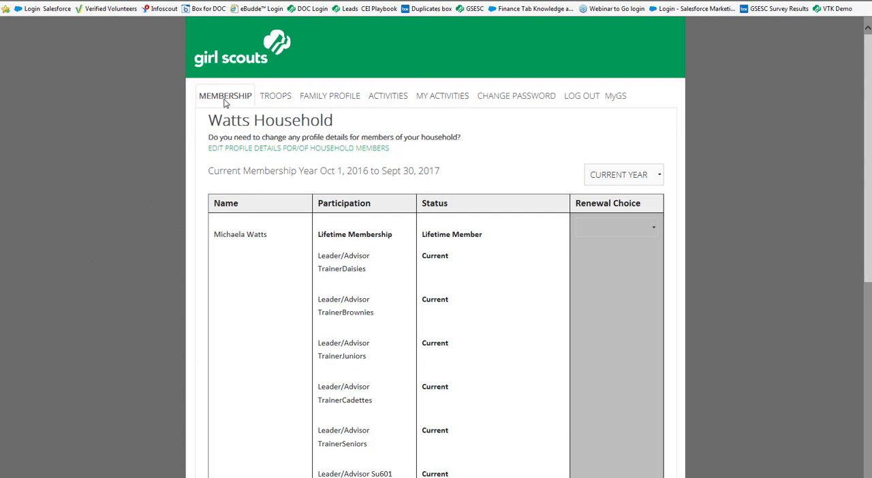
pyautogui.moveTo(233, 107)
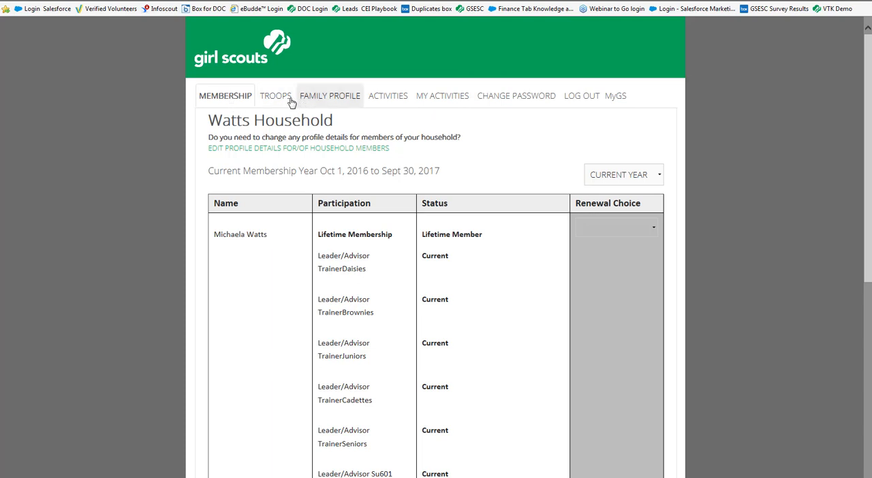
pyautogui.moveTo(279, 367)
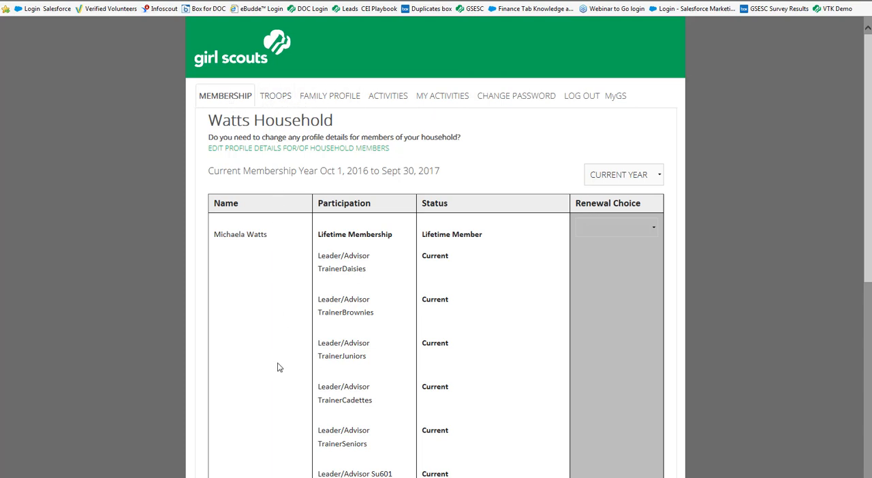
pyautogui.moveTo(272, 111)
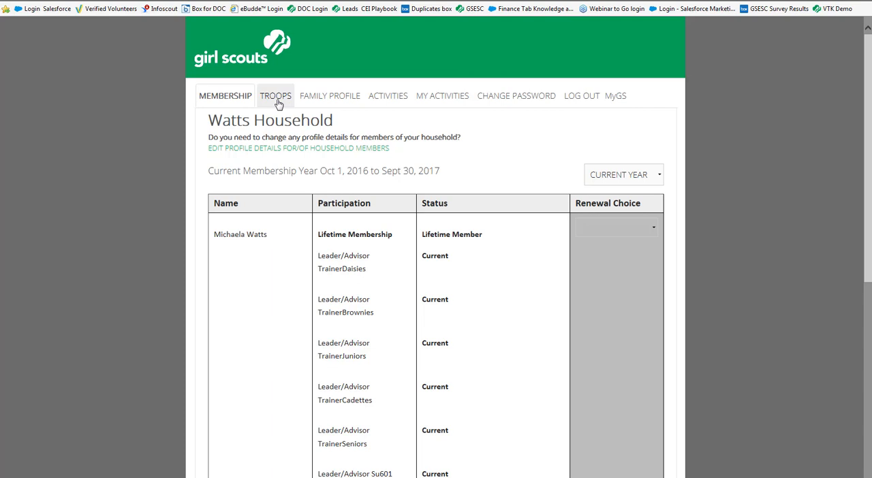
pyautogui.moveTo(277, 99)
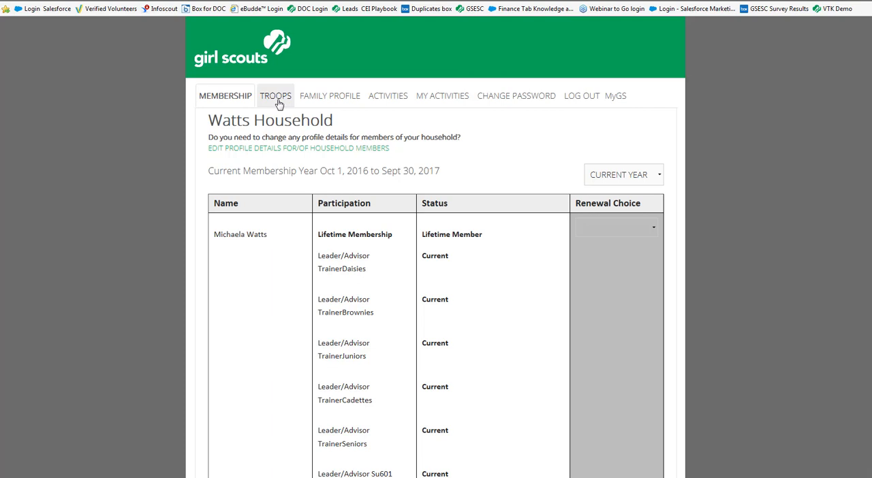
pyautogui.moveTo(282, 102)
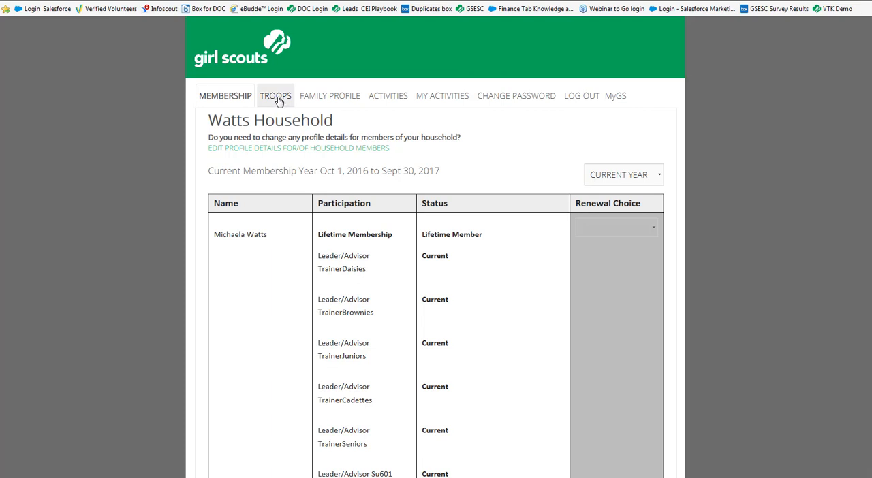
pyautogui.moveTo(288, 105)
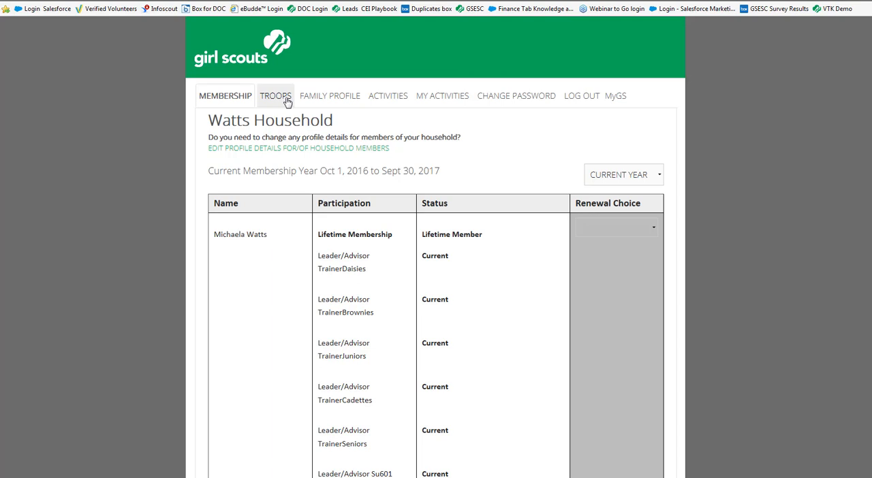
pyautogui.moveTo(343, 100)
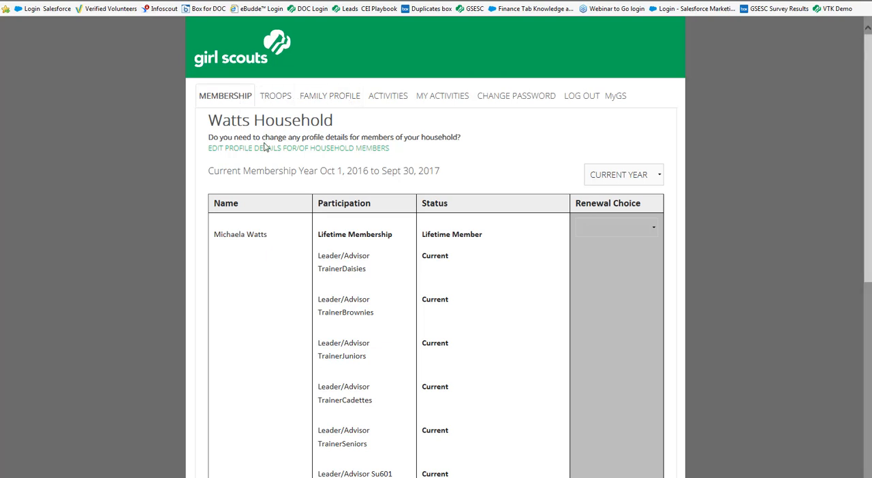
pyautogui.moveTo(394, 177)
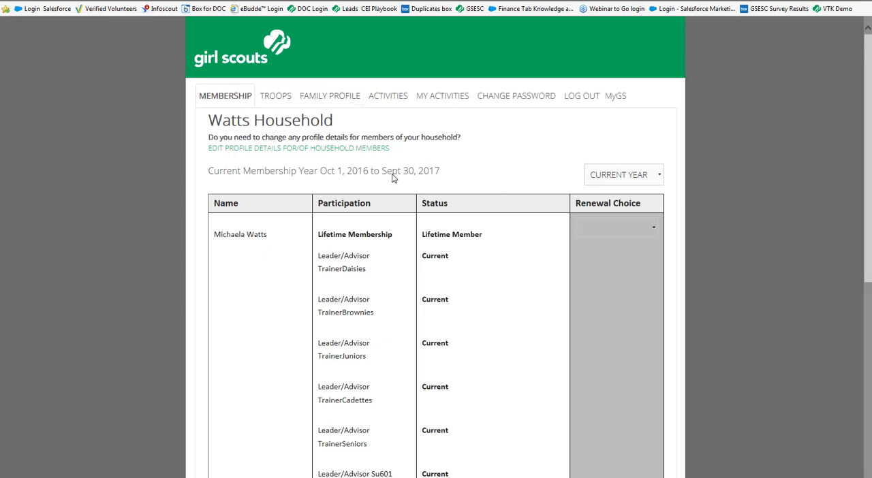
pyautogui.moveTo(421, 182)
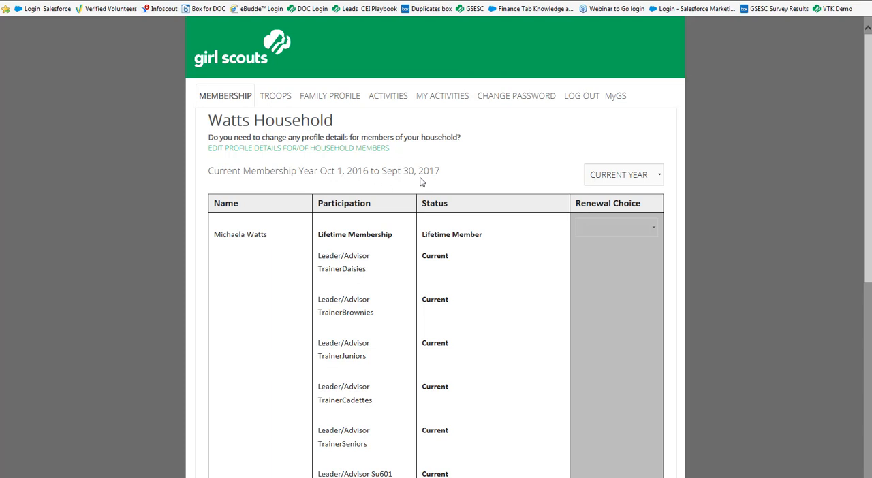
pyautogui.moveTo(644, 176)
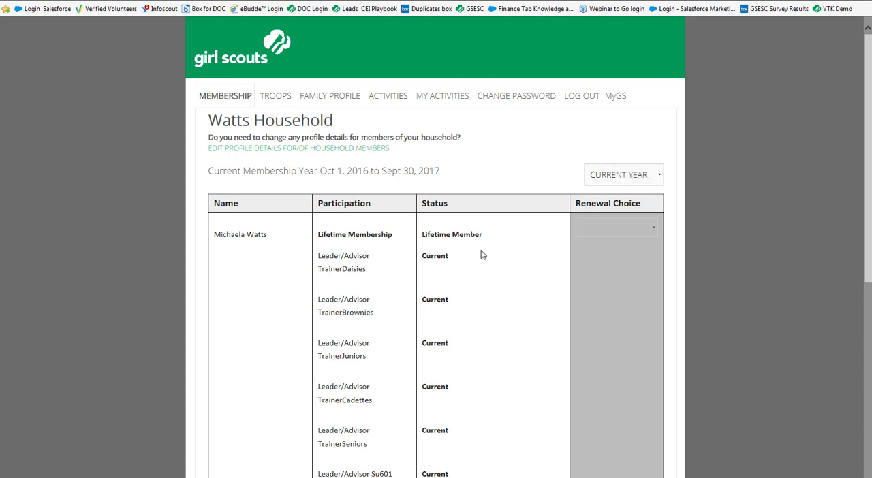
pyautogui.moveTo(447, 304)
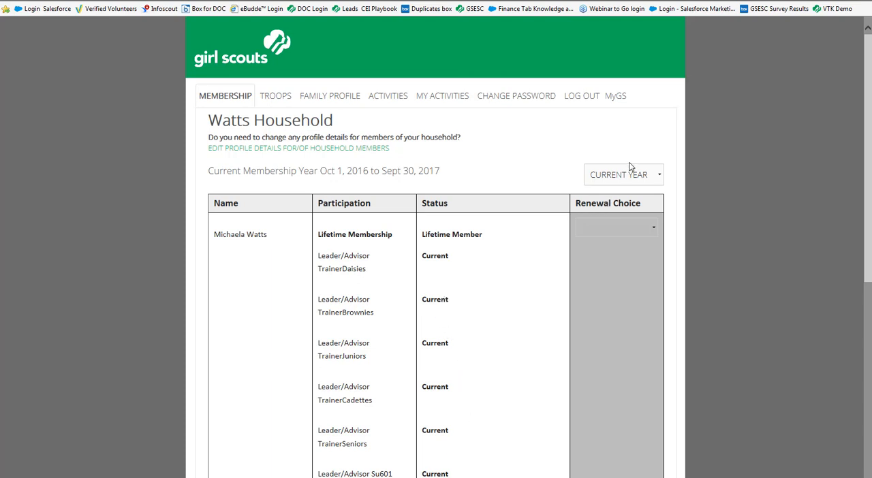
pyautogui.click(623, 174)
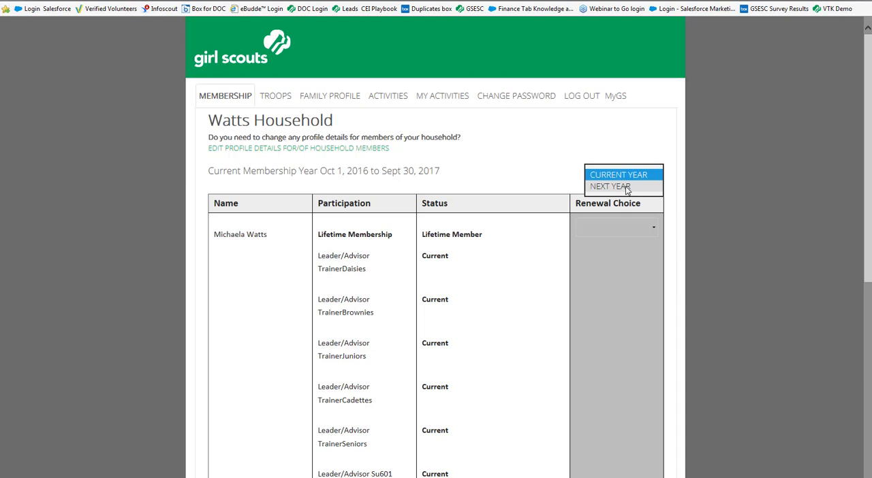
pyautogui.click(612, 186)
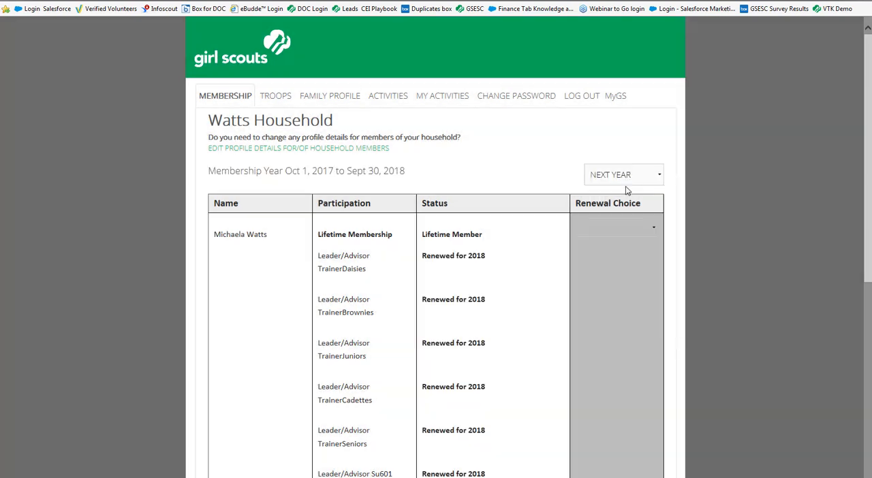
pyautogui.scroll(-3)
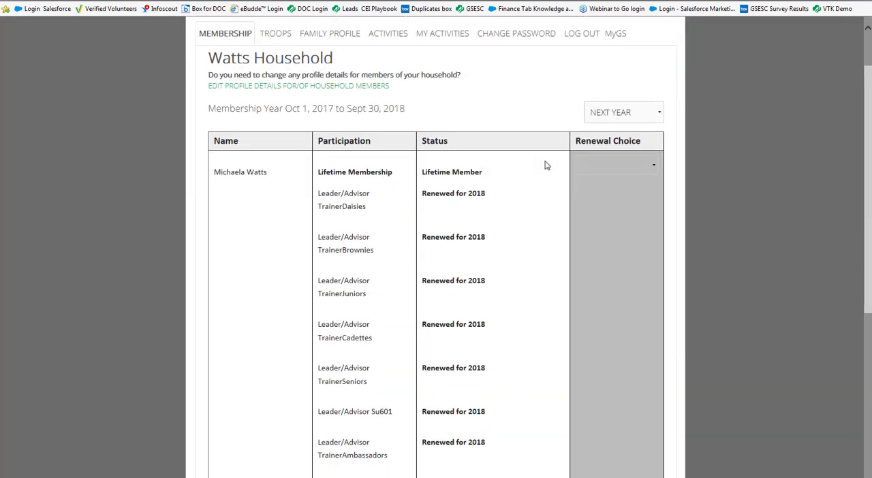
pyautogui.scroll(-3)
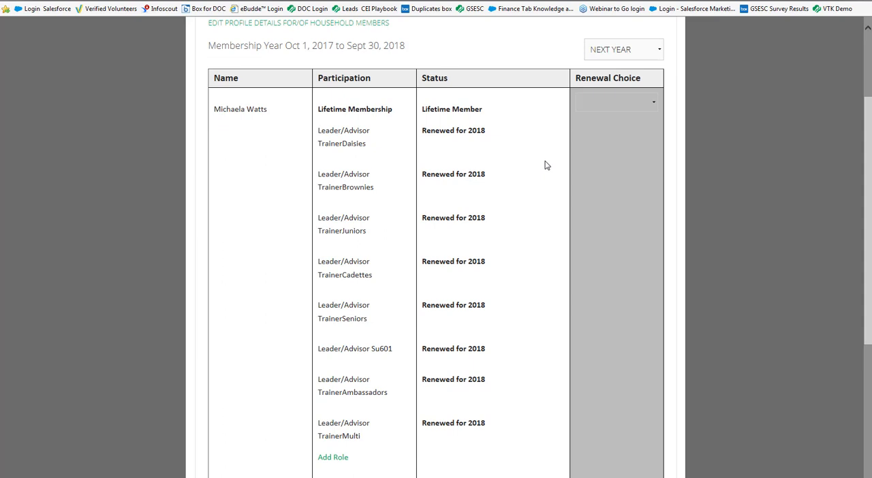
pyautogui.moveTo(318, 77)
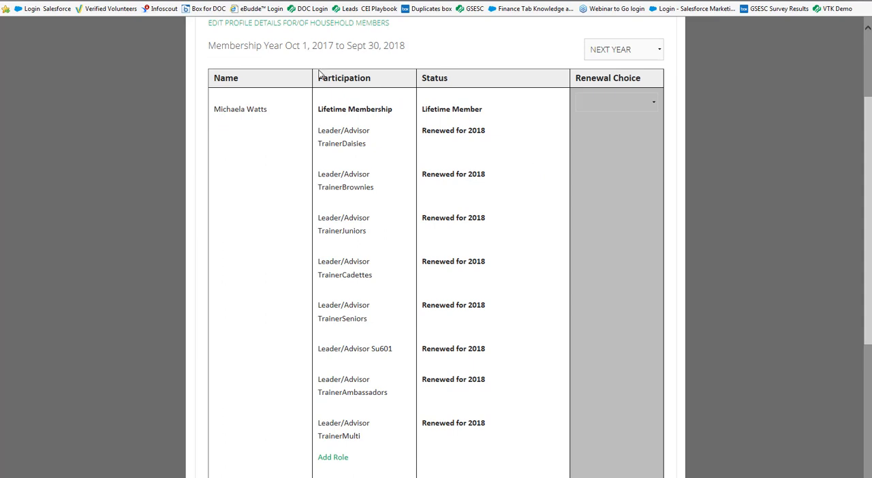
pyautogui.moveTo(385, 58)
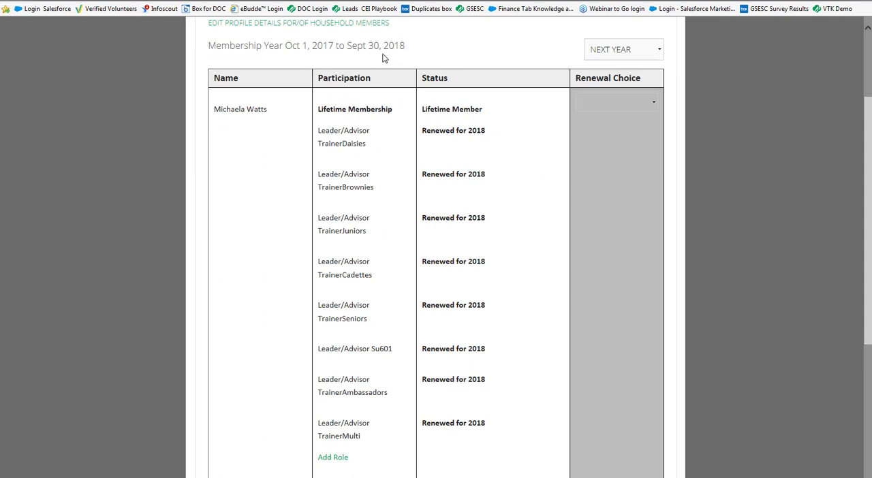
pyautogui.scroll(-3)
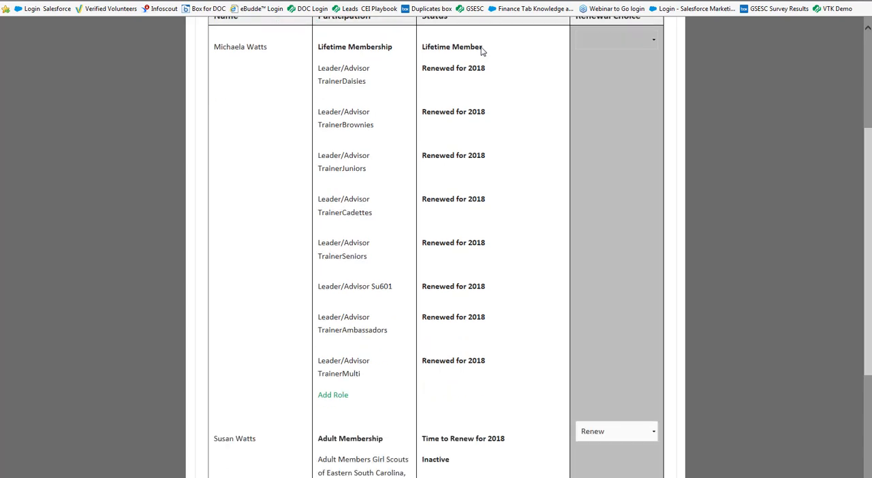
pyautogui.scroll(-3)
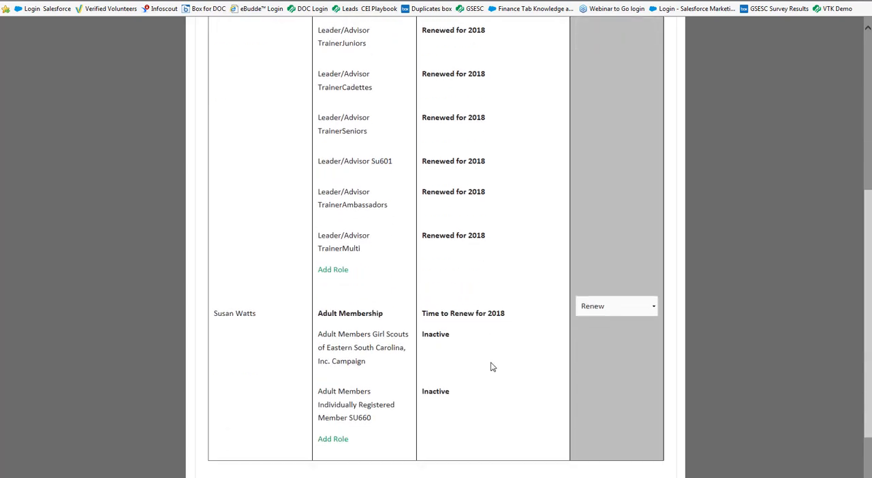
pyautogui.moveTo(354, 344)
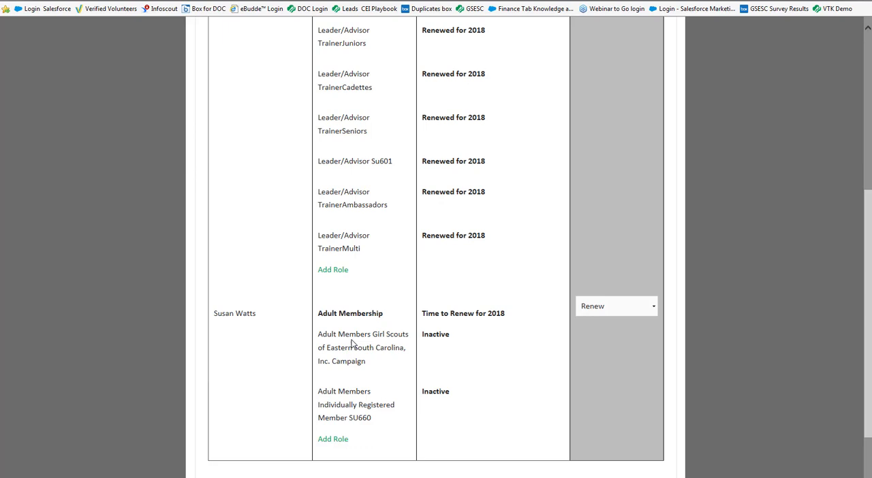
pyautogui.moveTo(523, 325)
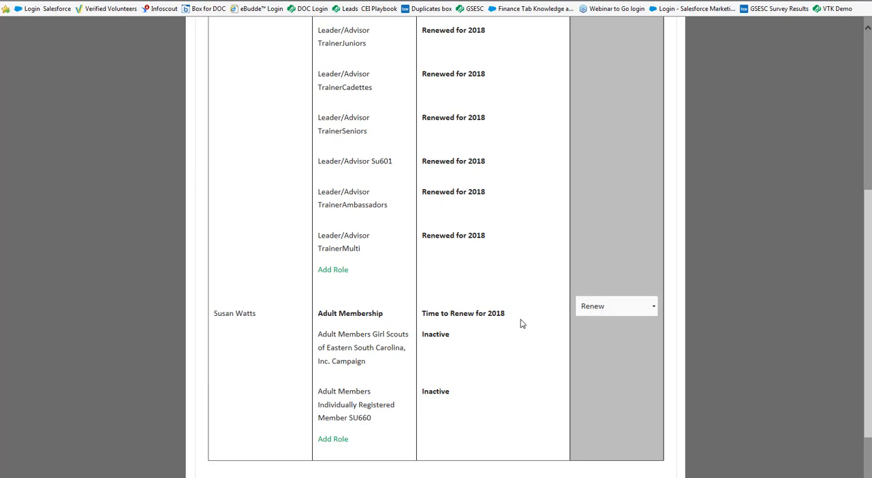
pyautogui.moveTo(502, 324)
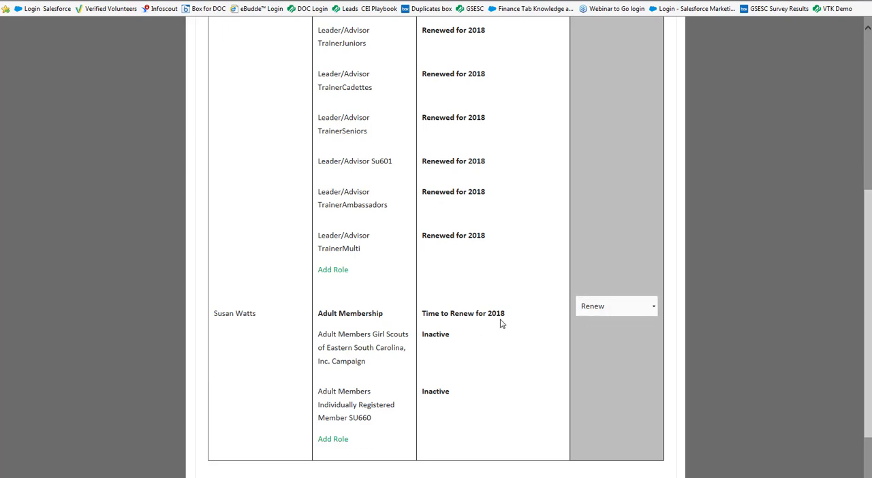
pyautogui.moveTo(572, 316)
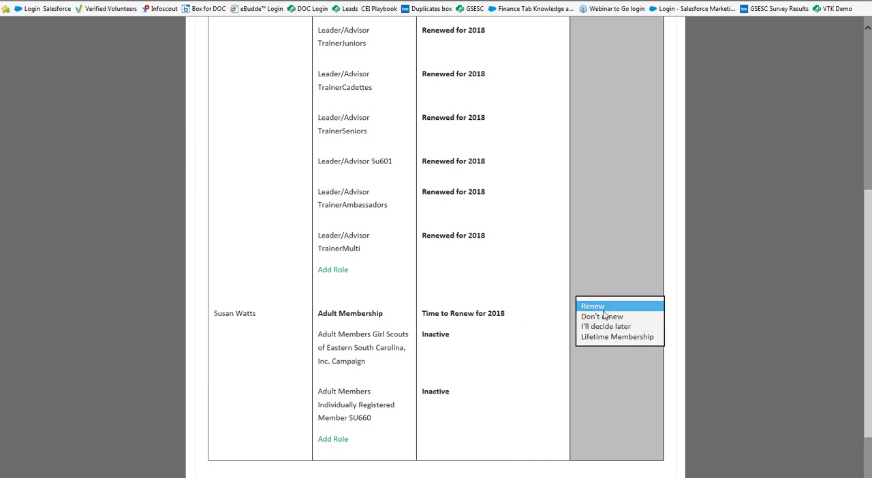
pyautogui.moveTo(607, 338)
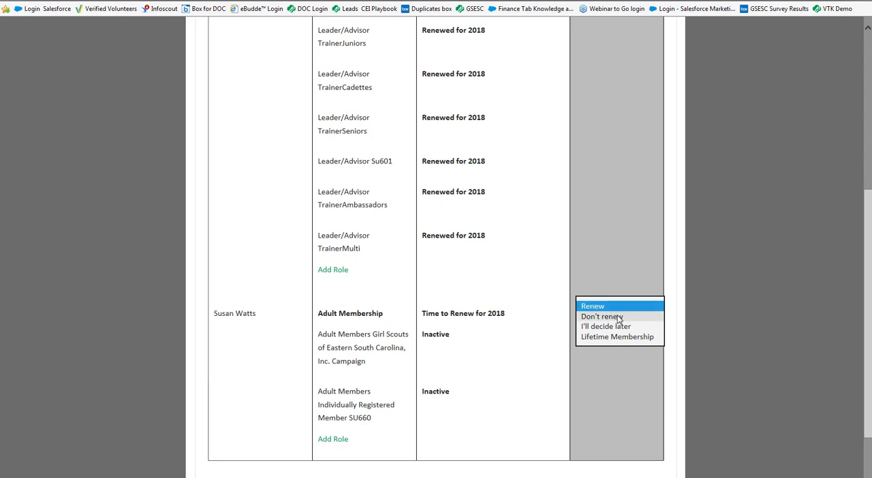
pyautogui.moveTo(631, 341)
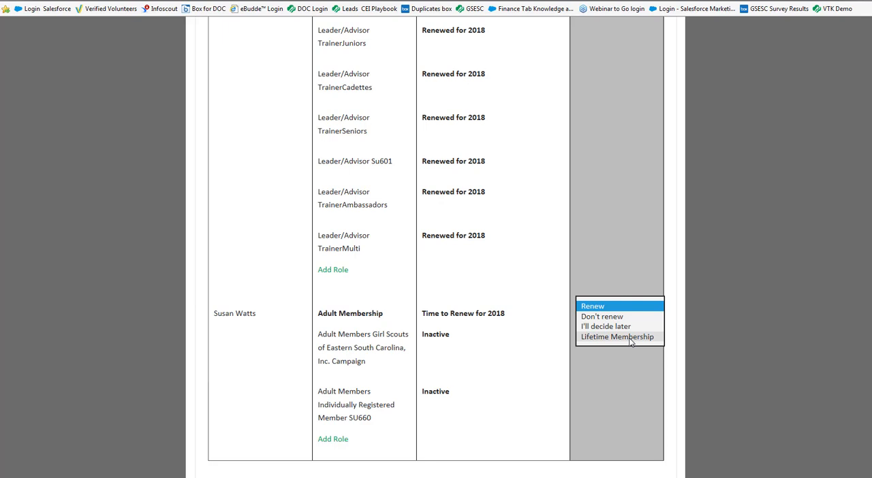
pyautogui.moveTo(615, 306)
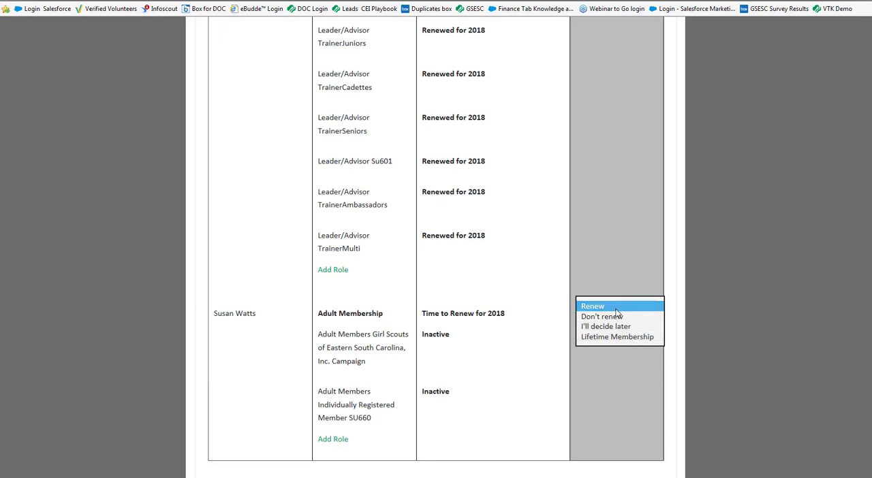
pyautogui.moveTo(618, 310)
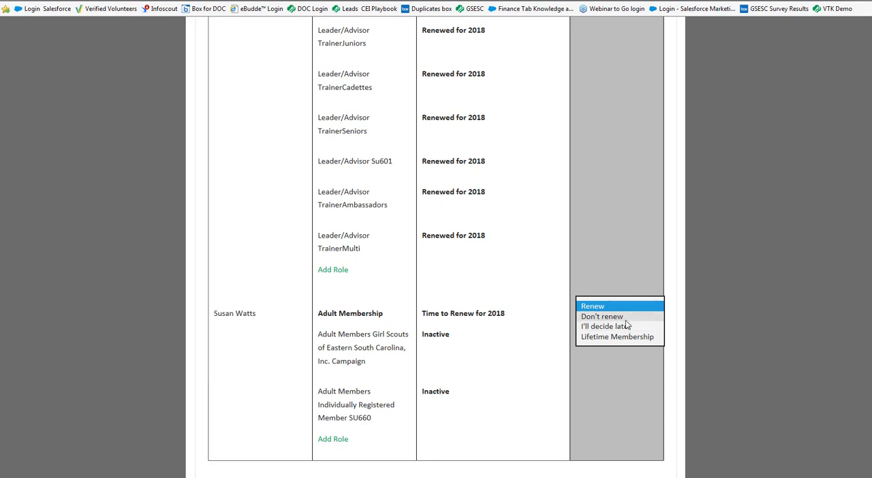
pyautogui.moveTo(629, 330)
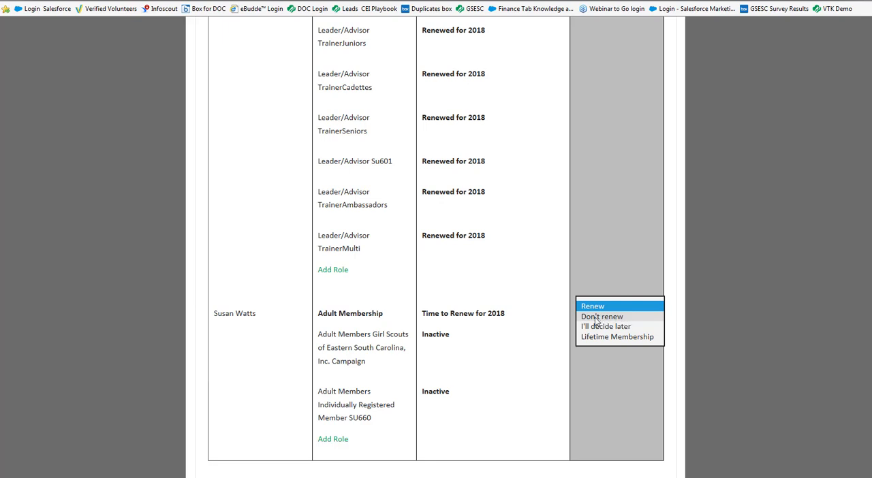
pyautogui.moveTo(607, 328)
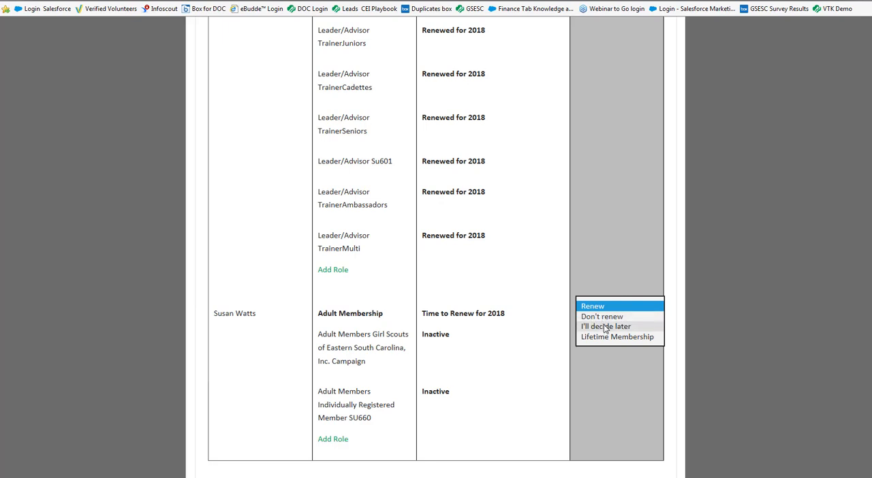
pyautogui.click(593, 306)
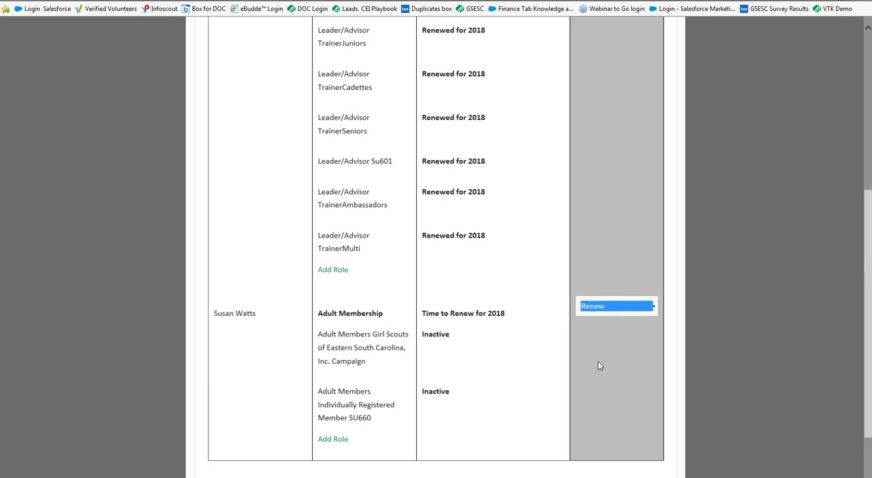
pyautogui.scroll(-3)
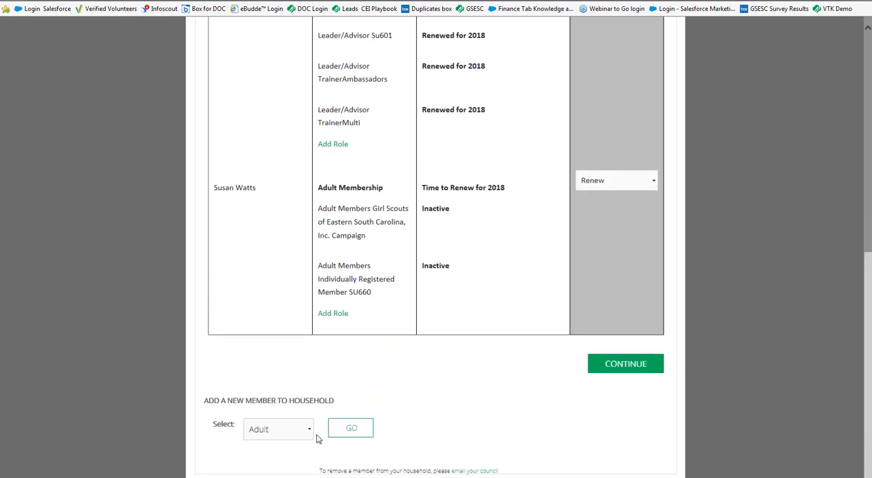
pyautogui.moveTo(419, 392)
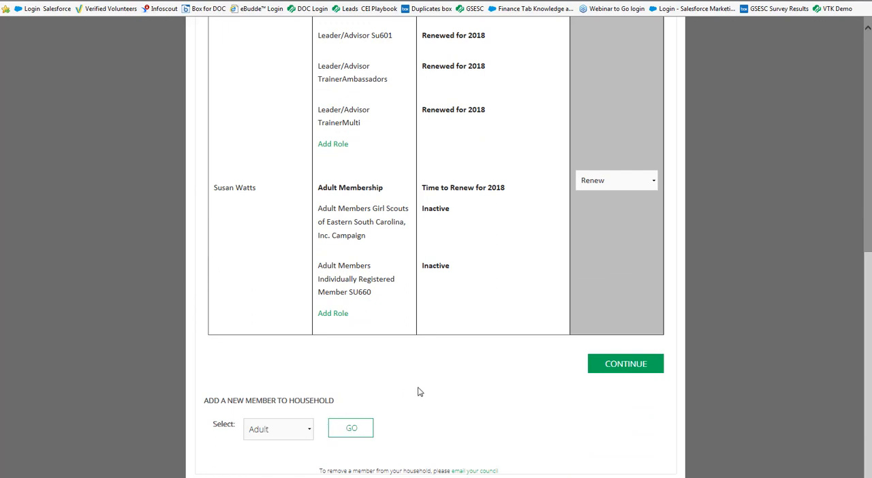
pyautogui.click(278, 428)
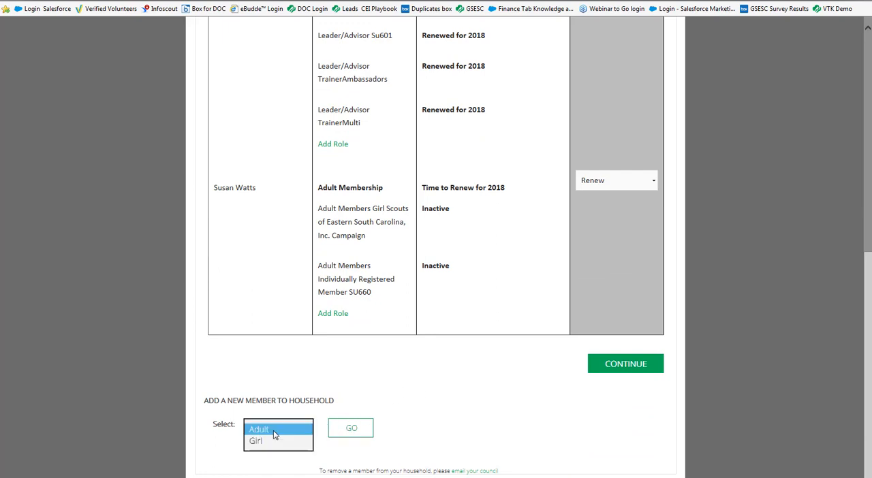
pyautogui.click(274, 428)
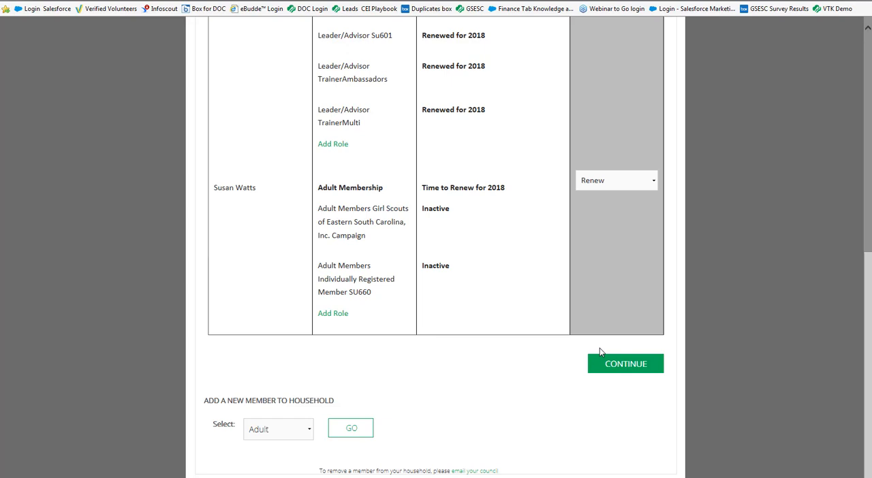
pyautogui.click(626, 364)
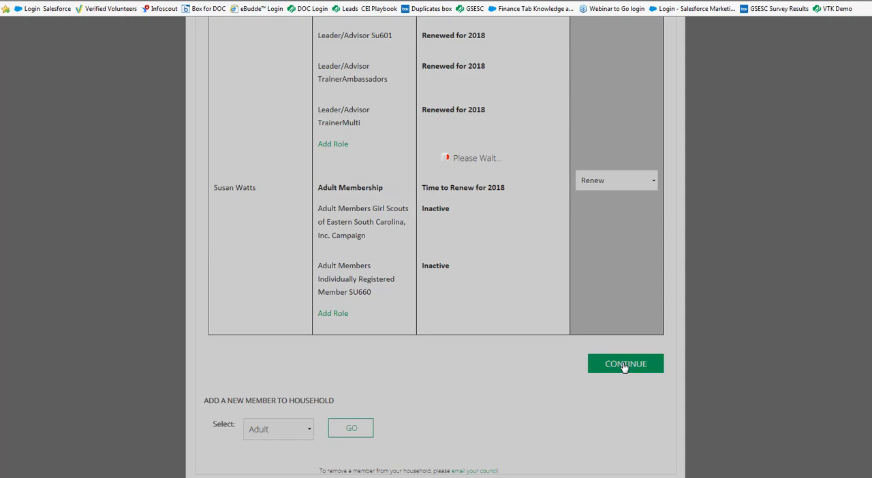
# - Accept the Girl Scout Promise and Law
pyautogui.click(626, 364)
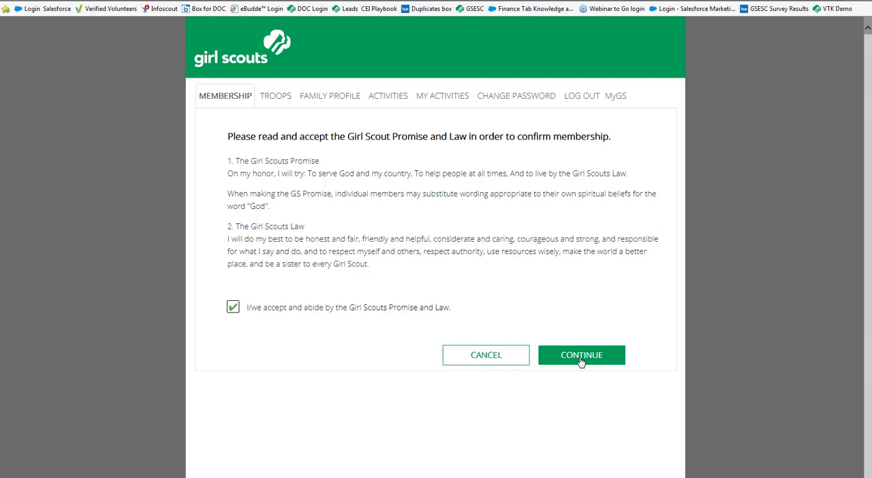
# - Continue to payment and review the $25.00 adult membership down to billing address
pyautogui.click(582, 355)
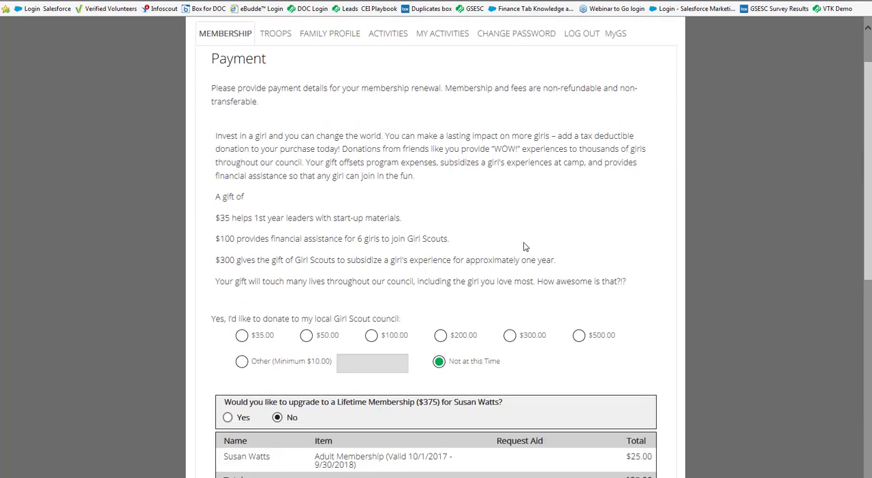
pyautogui.scroll(-3)
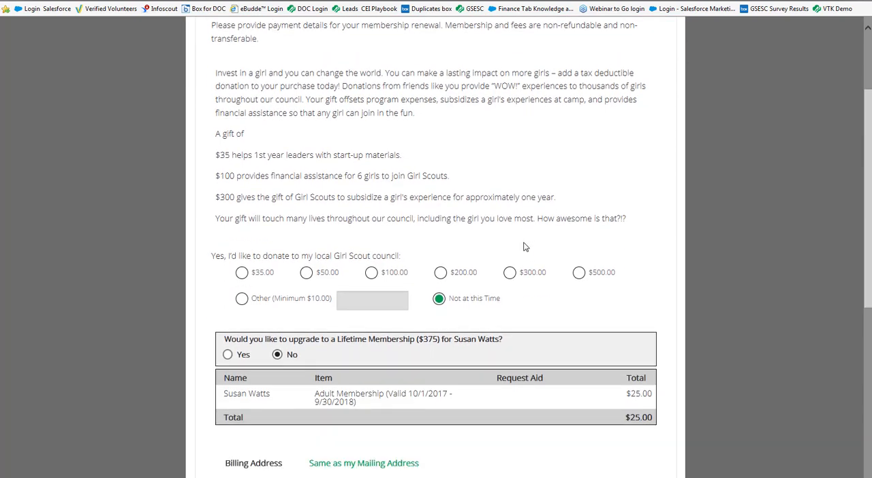
pyautogui.scroll(-3)
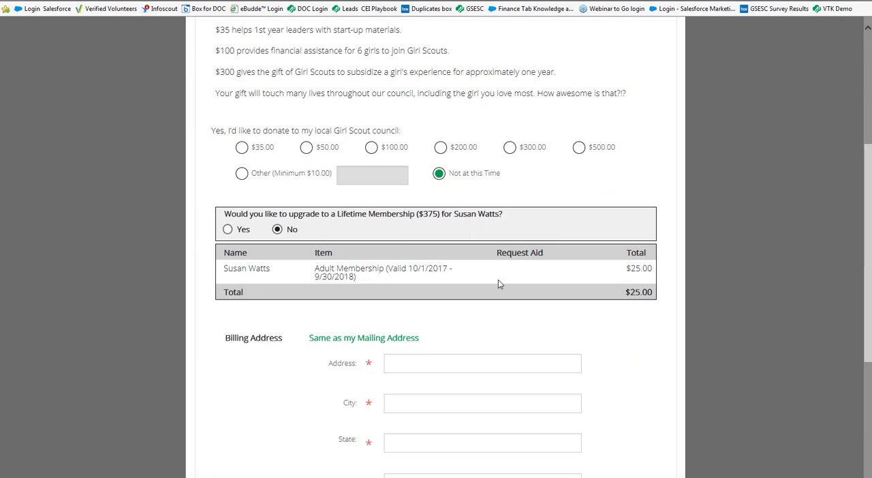
pyautogui.moveTo(511, 269)
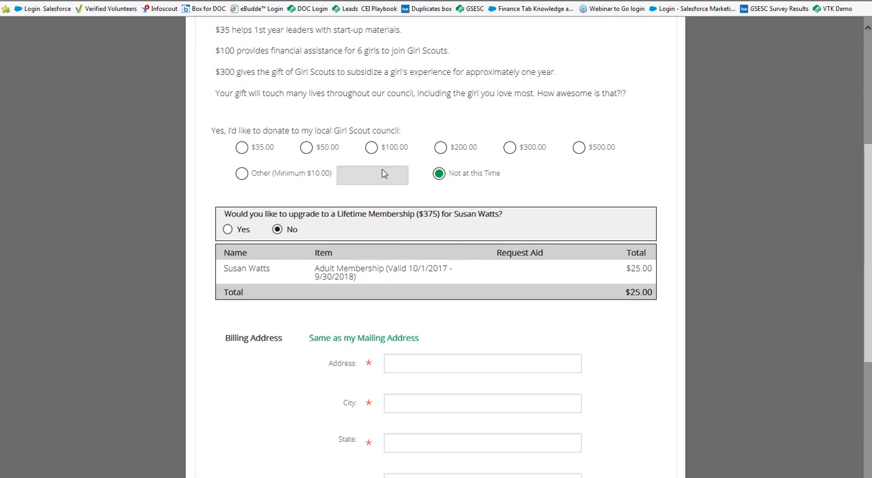
pyautogui.moveTo(451, 186)
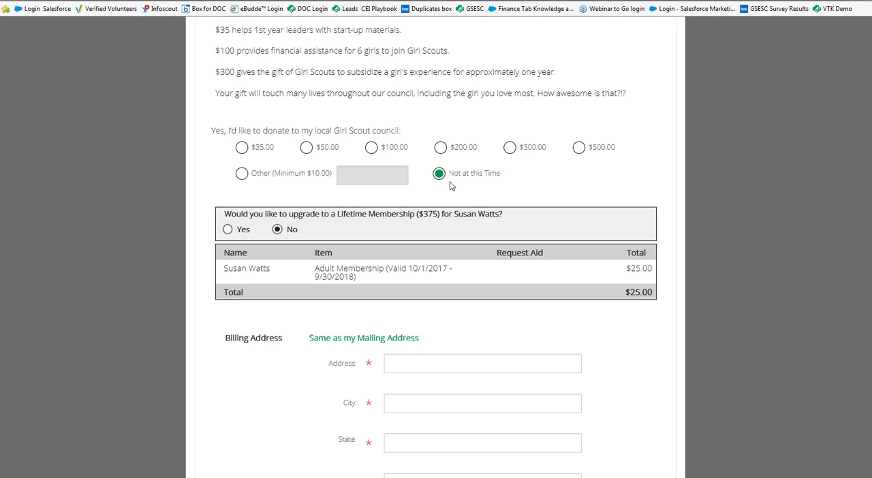
pyautogui.scroll(-3)
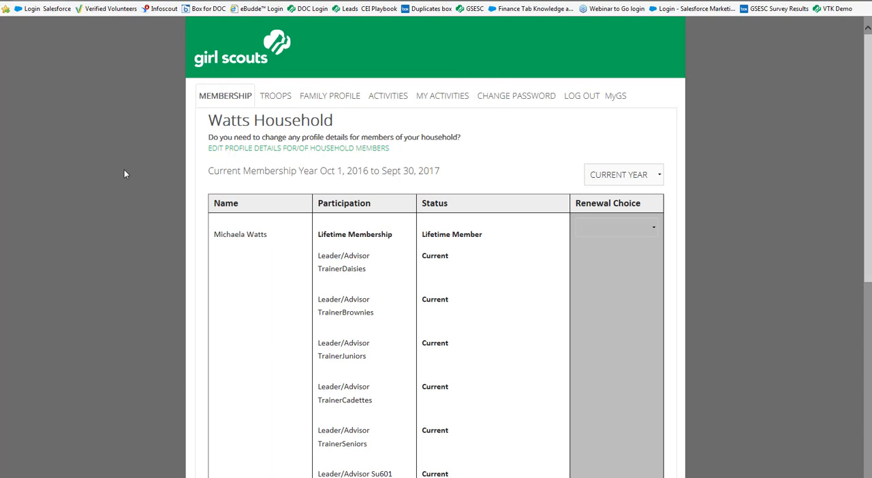
pyautogui.moveTo(277, 99)
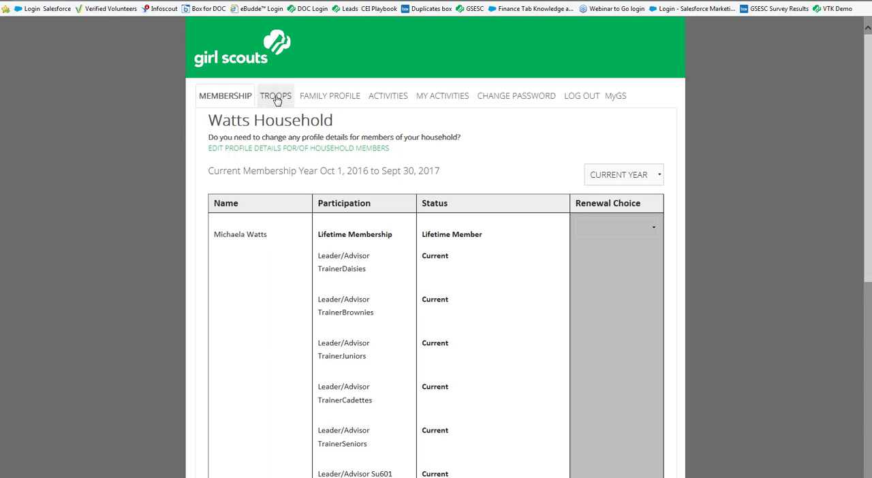
pyautogui.moveTo(252, 151)
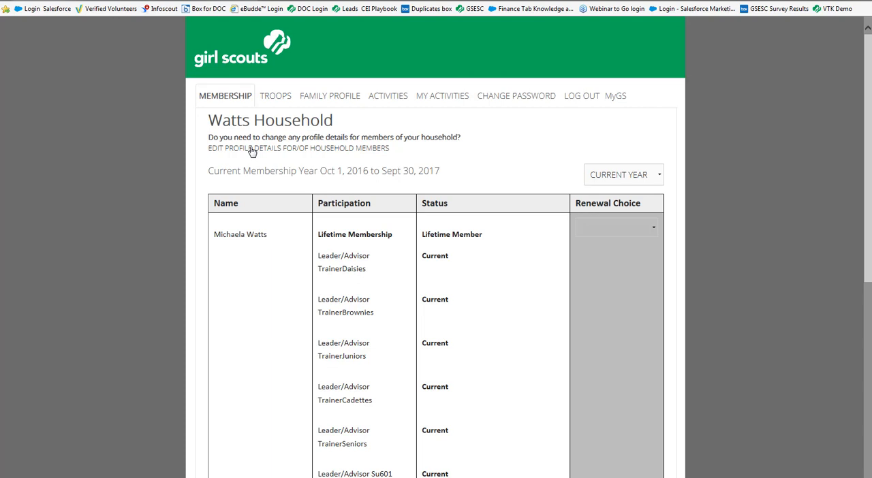
pyautogui.moveTo(276, 96)
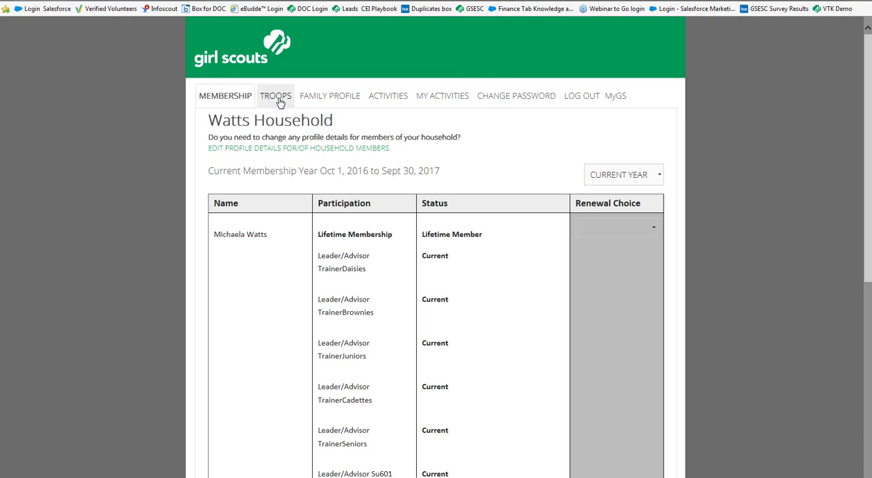
# - Open the Troops tab and browse the Su601 roster of girls and adults
pyautogui.click(276, 95)
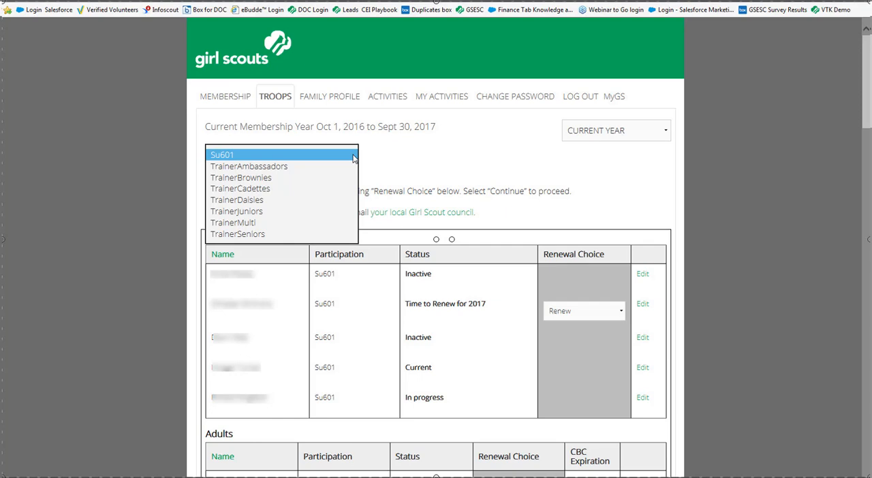
pyautogui.scroll(-3)
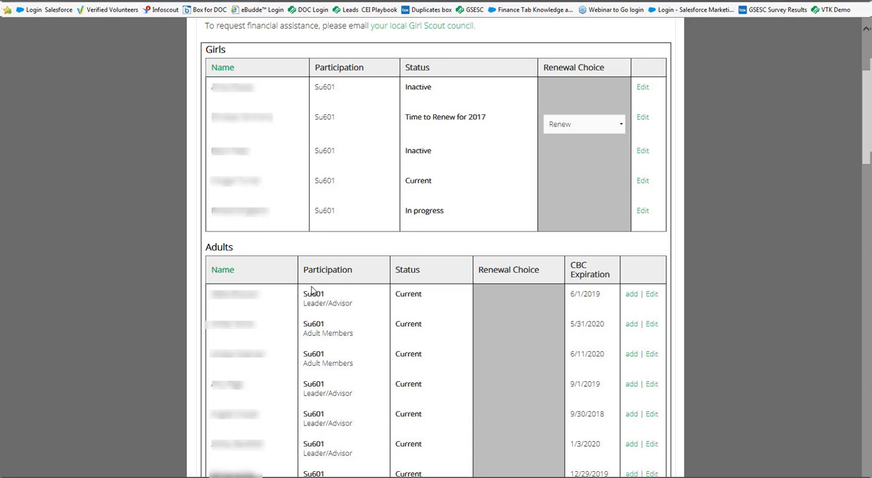
pyautogui.scroll(3)
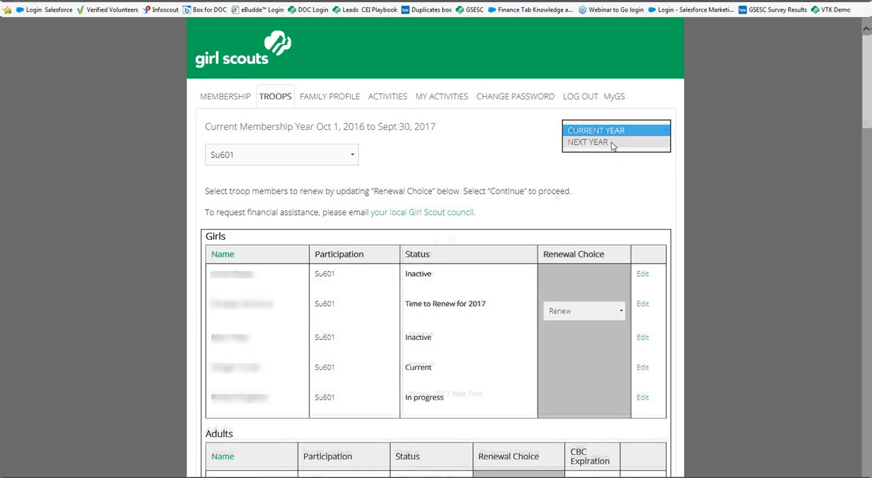
# - Switch the Su601 roster to Next Year and scroll to adults' renewal choices
pyautogui.click(588, 141)
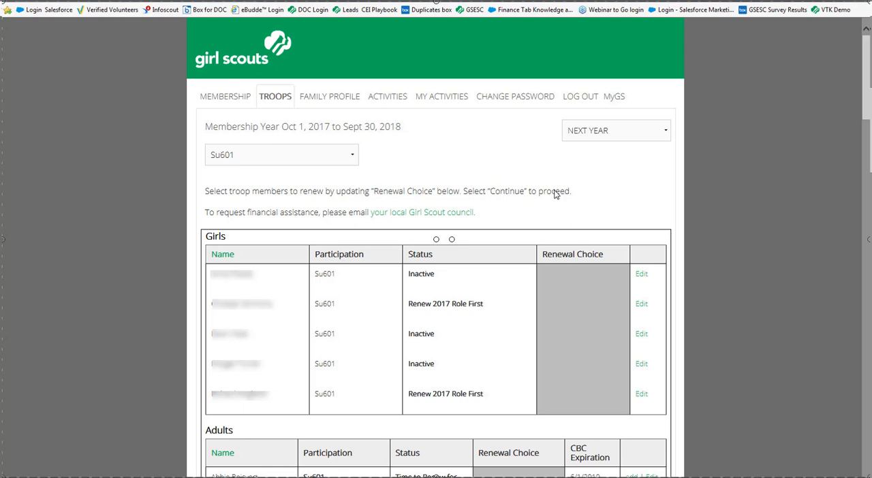
pyautogui.scroll(-3)
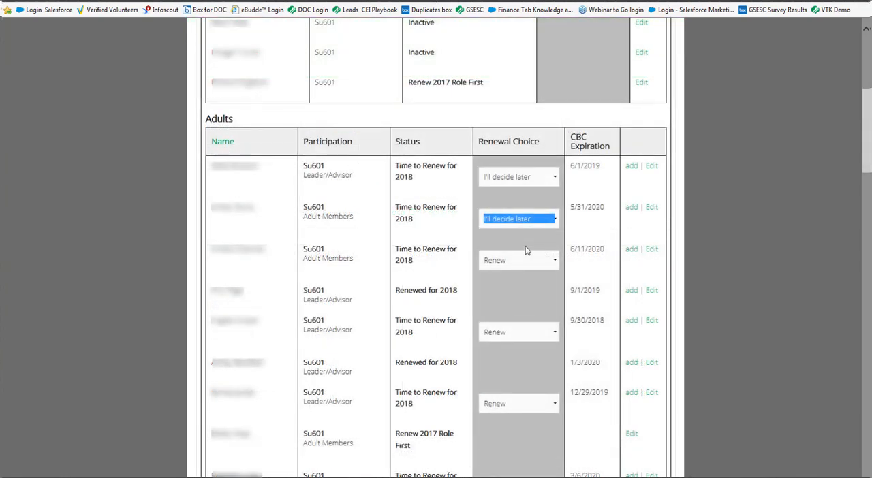